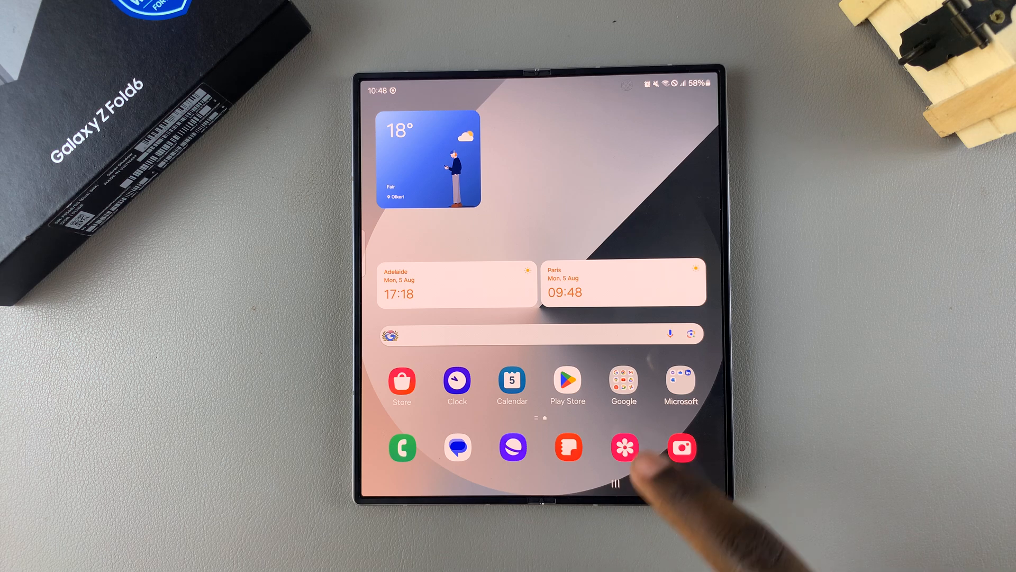
Step: Launch the Clock app from the home screen to reach the Alarm tab
click(457, 381)
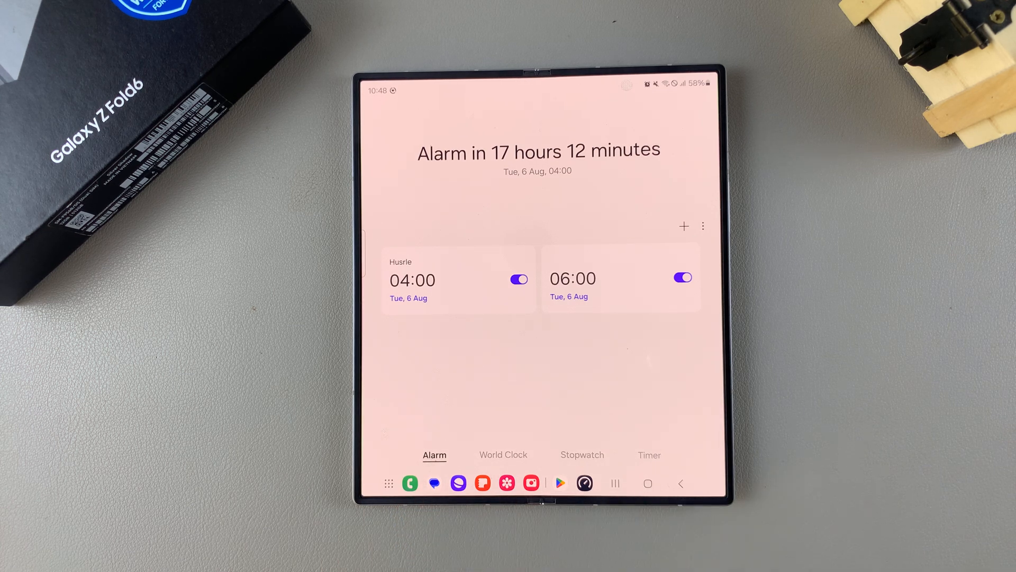
Step: Open the 04:00 Husrle alarm and toggle its alarm sound off and back on
click(412, 280)
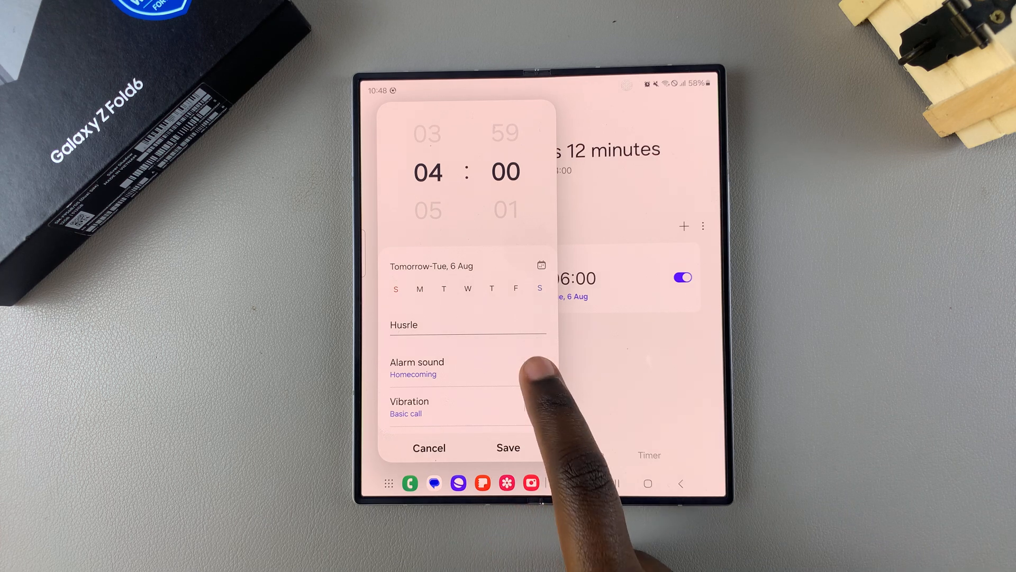
click(537, 366)
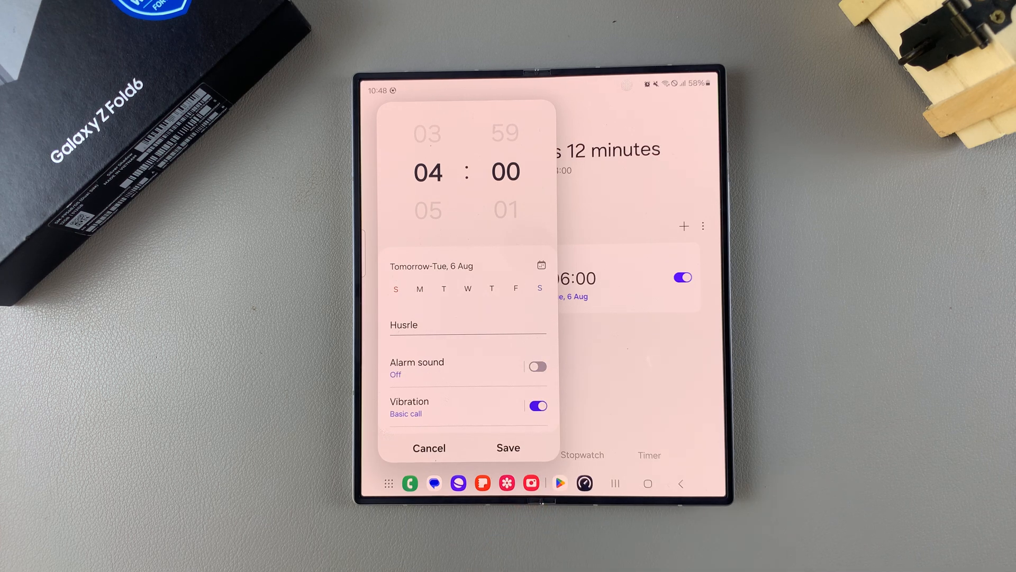
click(538, 366)
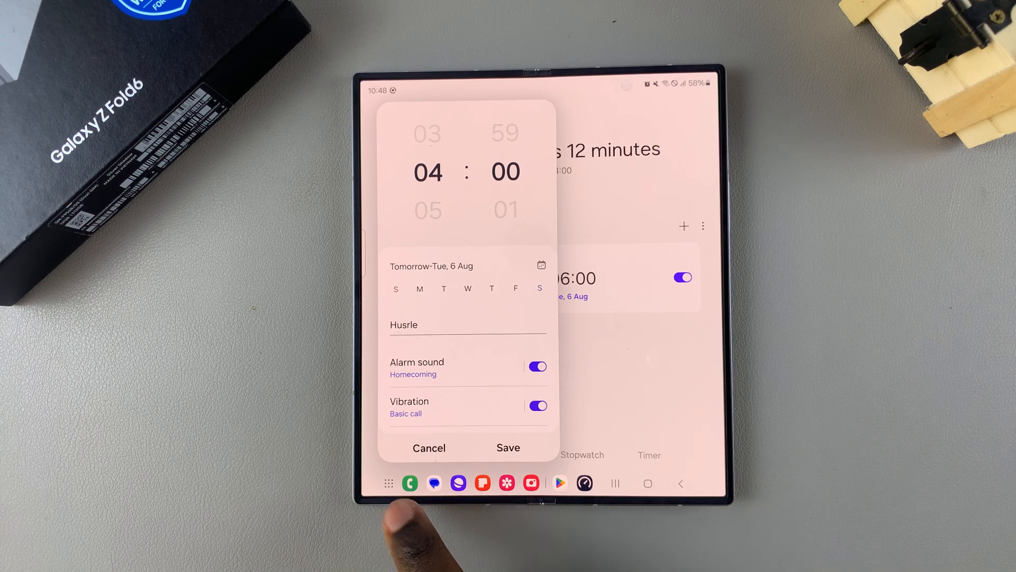
Step: Choose the Spotify NF Mix playlist as the 04:00 alarm's sound
click(416, 362)
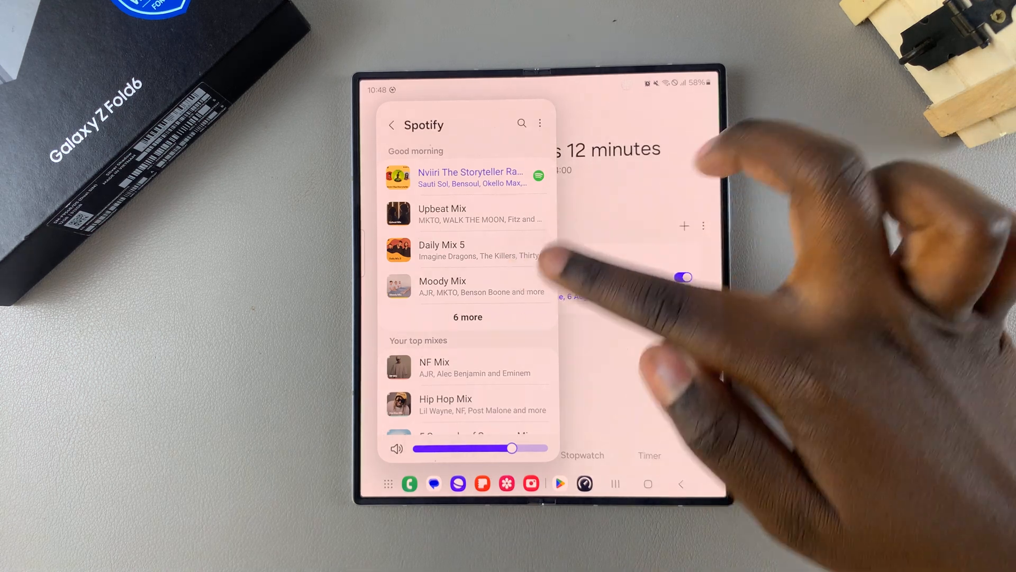
scroll(down, 3)
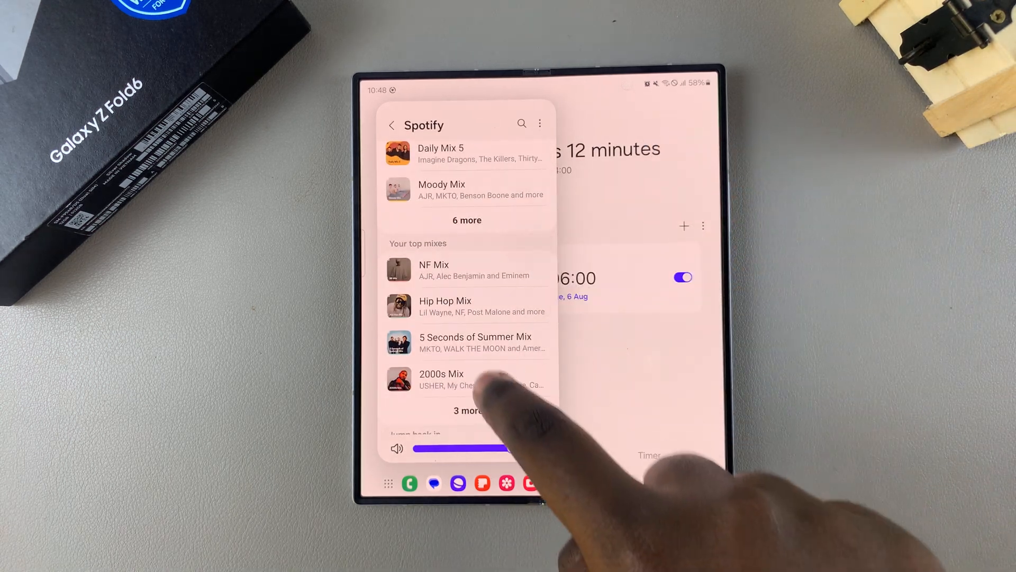
scroll(down, 3)
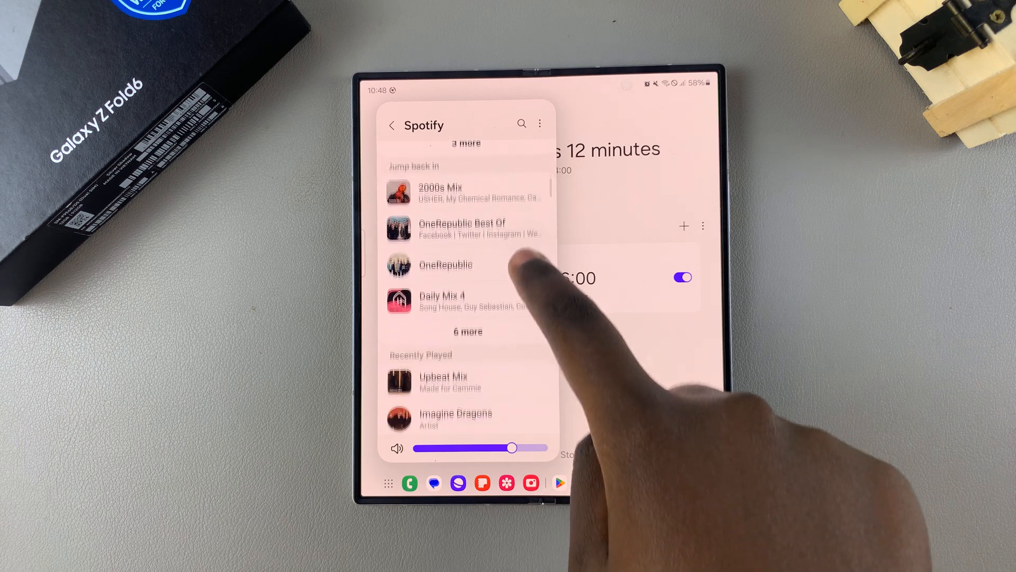
scroll(down, 3)
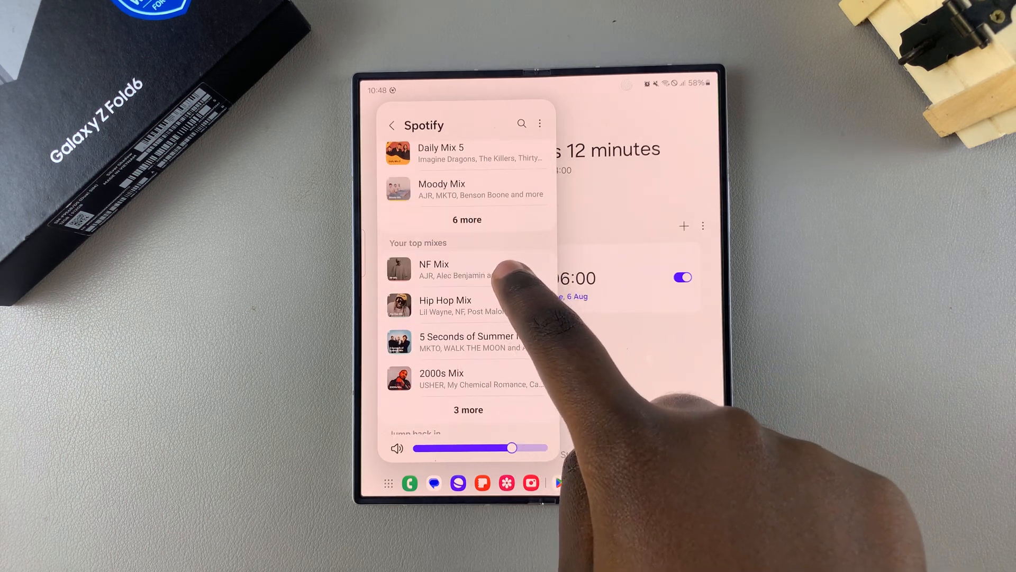
click(455, 270)
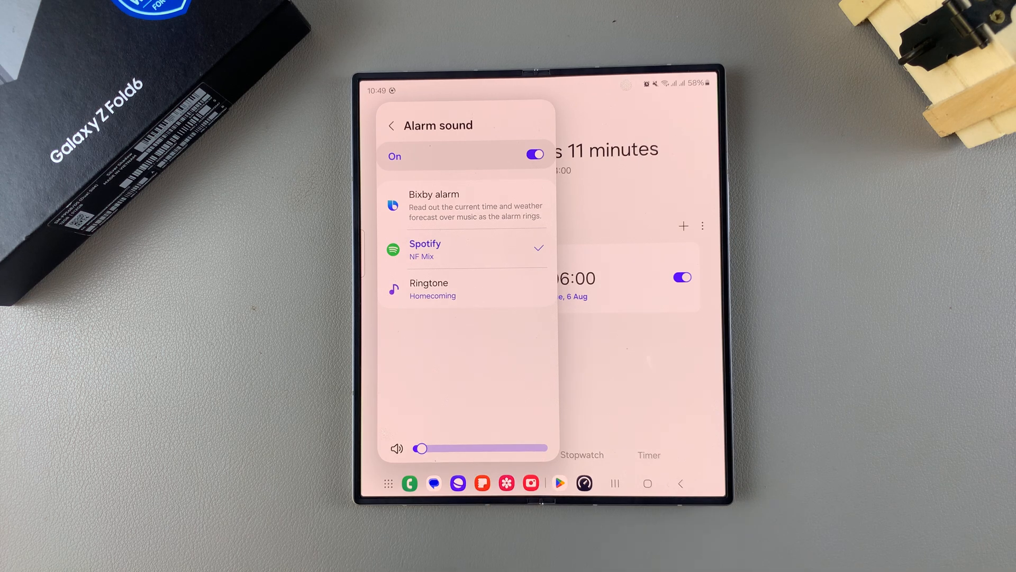
Step: Switch to device ringtones, allow audio access, and keep Homecoming selected
click(429, 289)
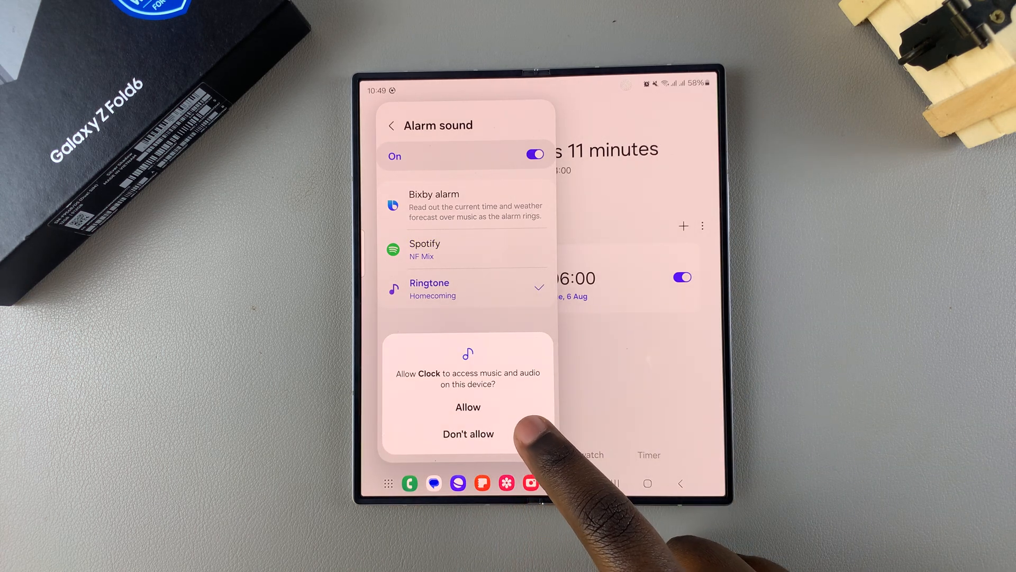
click(468, 407)
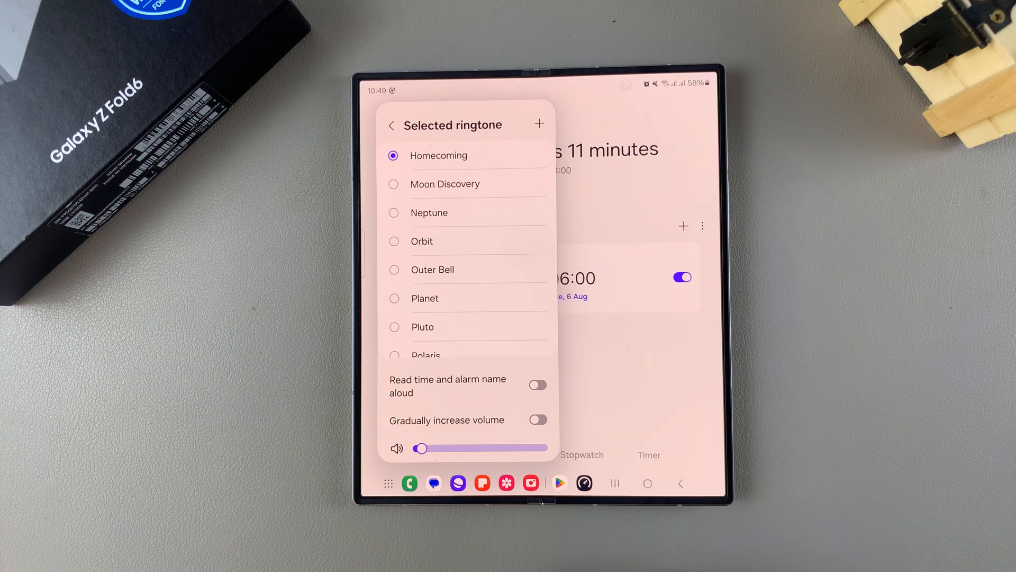
scroll(down, 3)
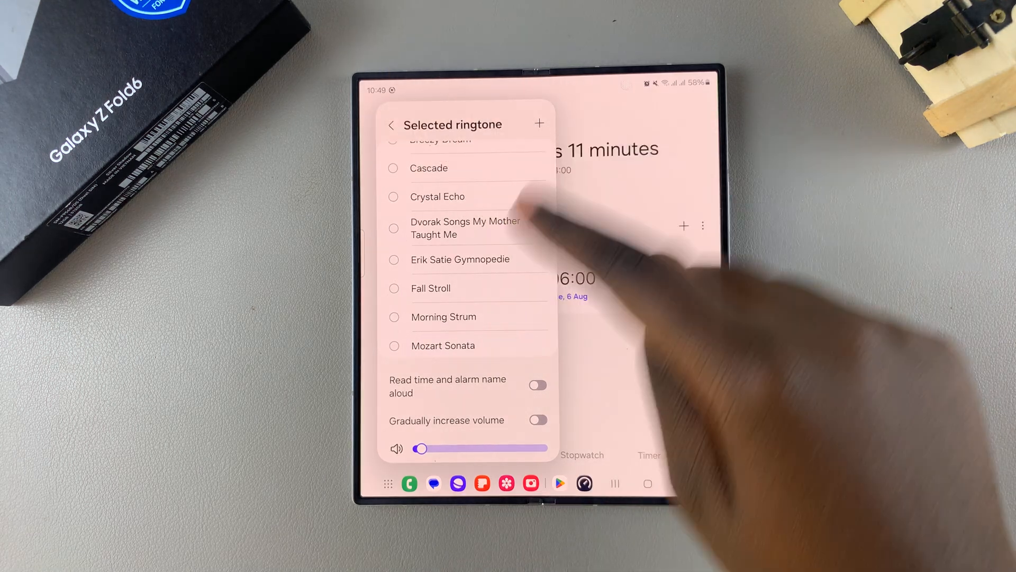
click(391, 125)
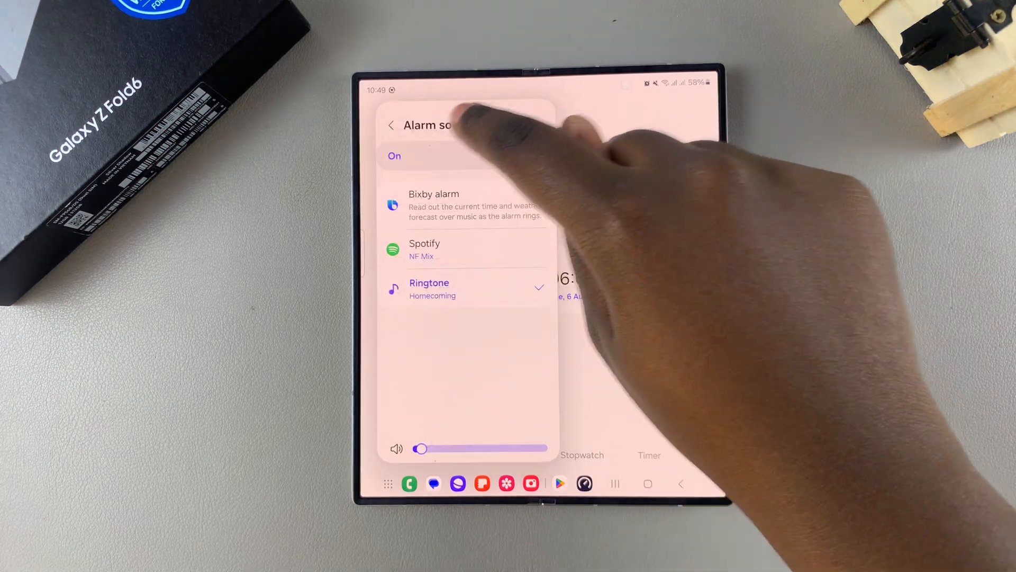
Step: Return to the 04:00 alarm editor and save the alarm
click(391, 126)
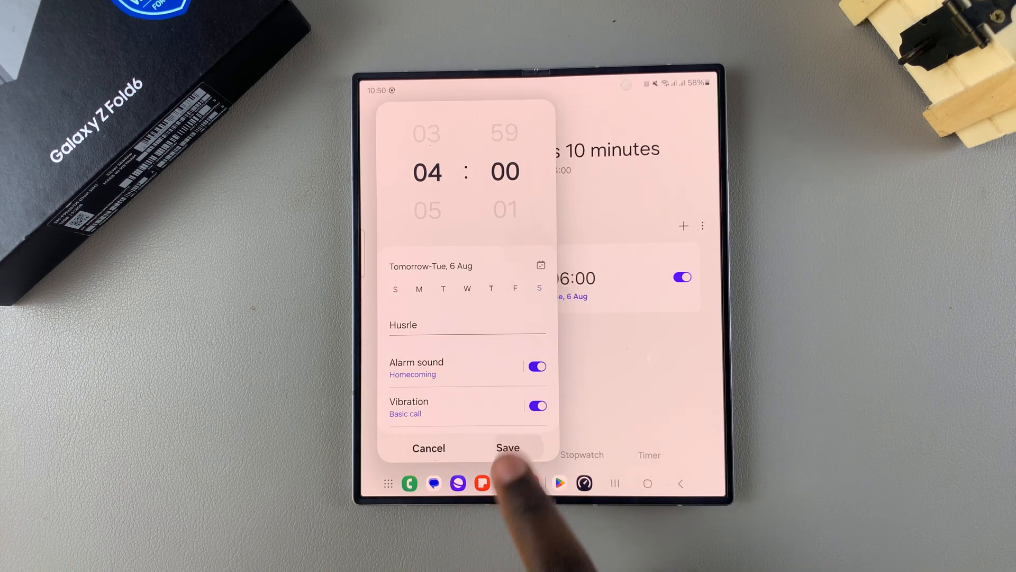
click(508, 447)
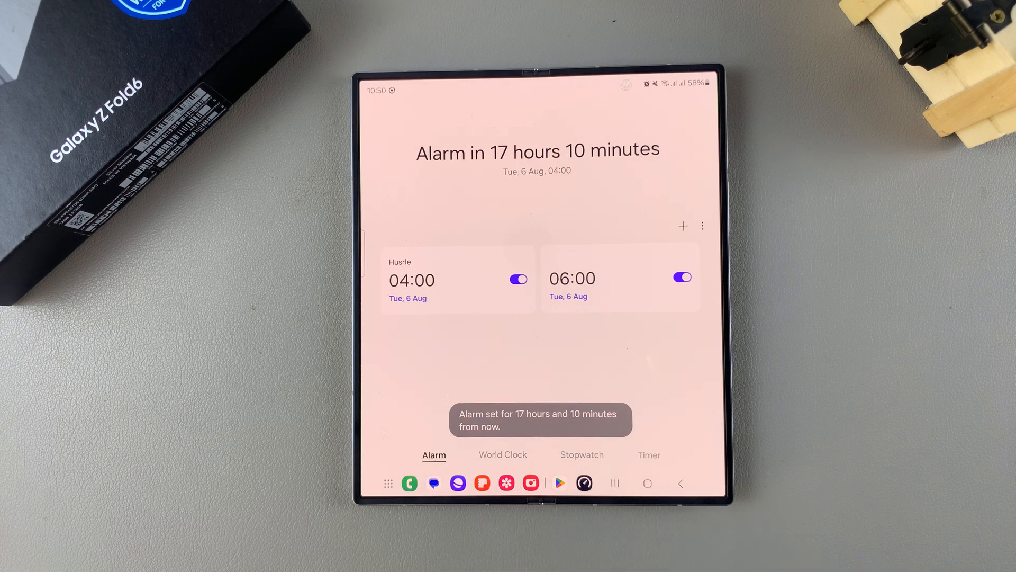